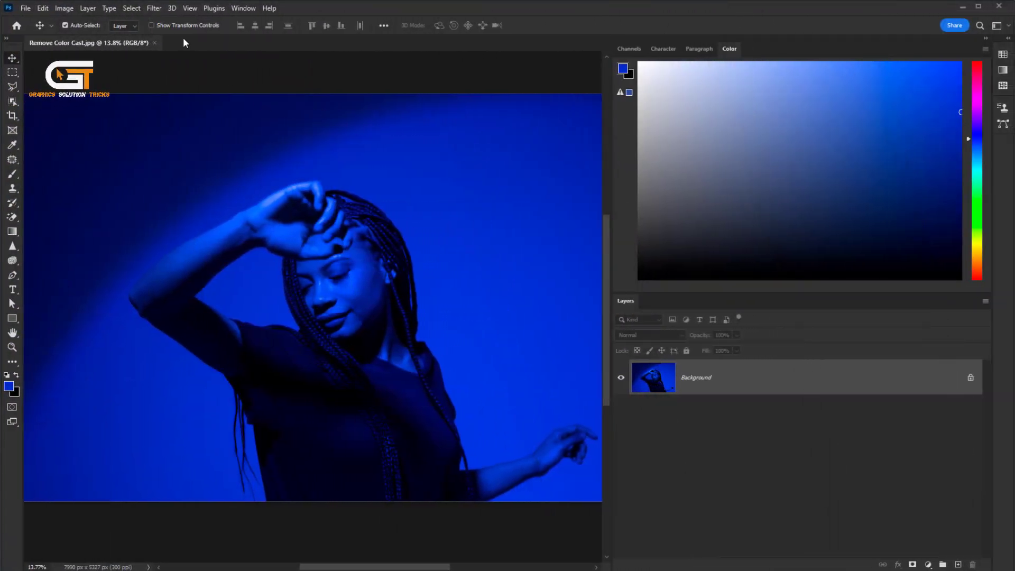
- Launch the Neural Filters workspace from the Filter menu for the blue-tinted portrait
left_click(153, 8)
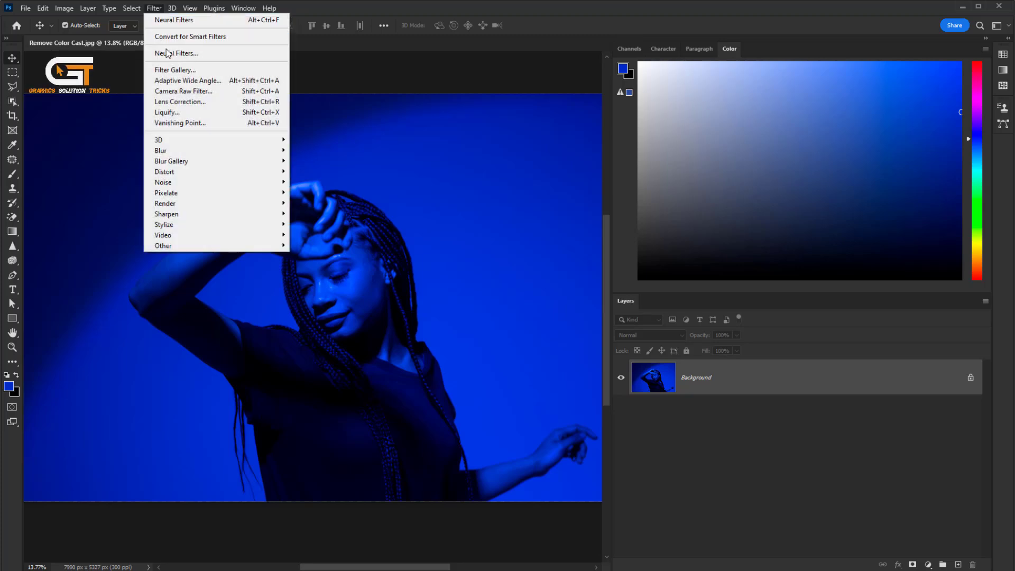
left_click(176, 53)
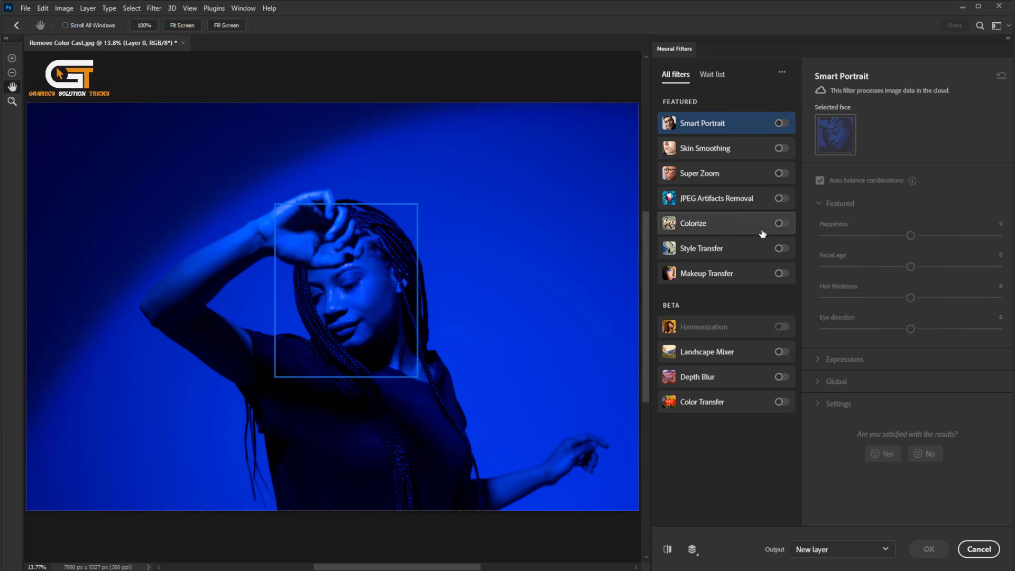
- Enable Colorize to neutralise the blue cast with Saturation raised to +4
left_click(782, 224)
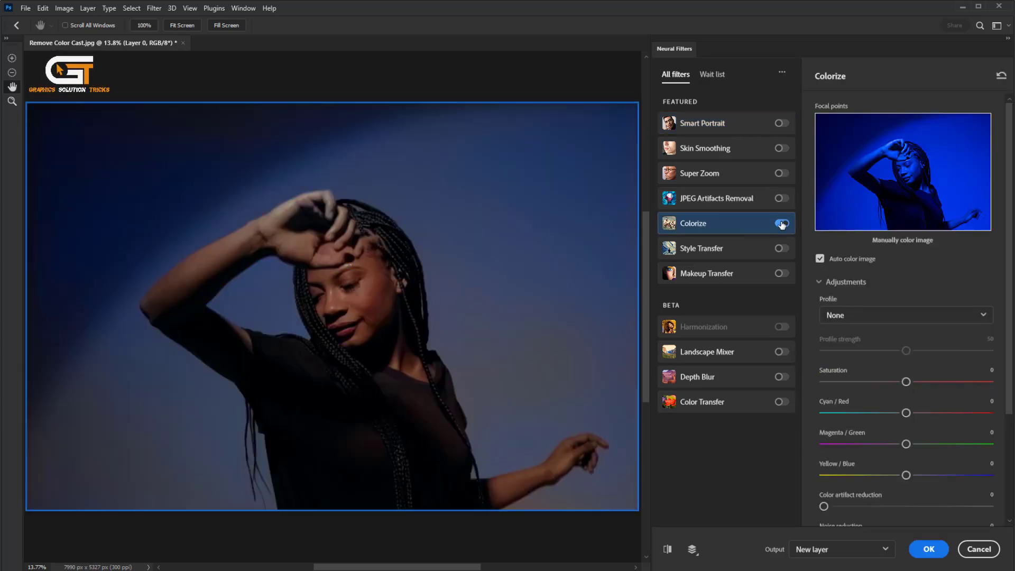
left_click(782, 223)
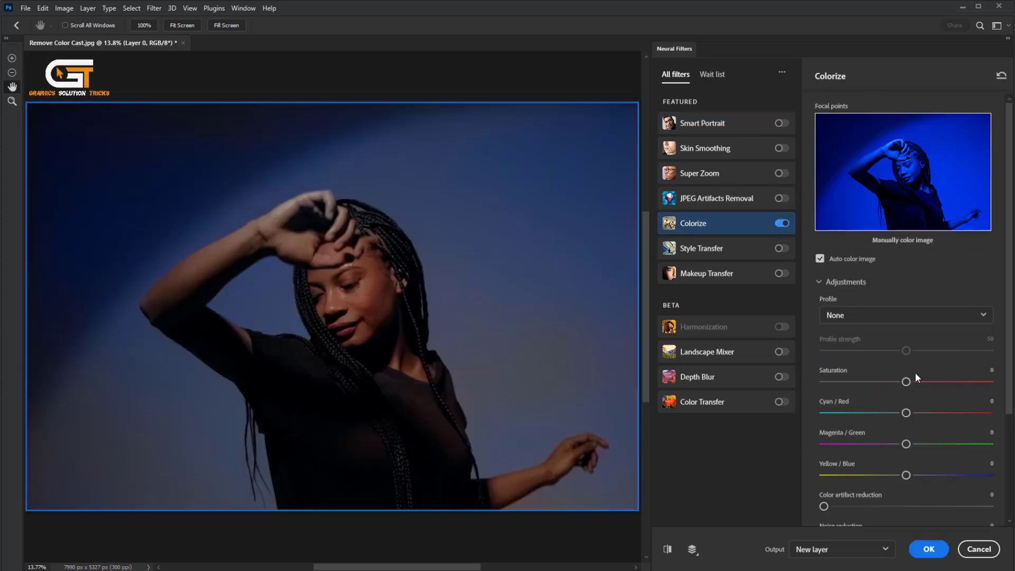
left_click_drag(906, 381, 913, 381)
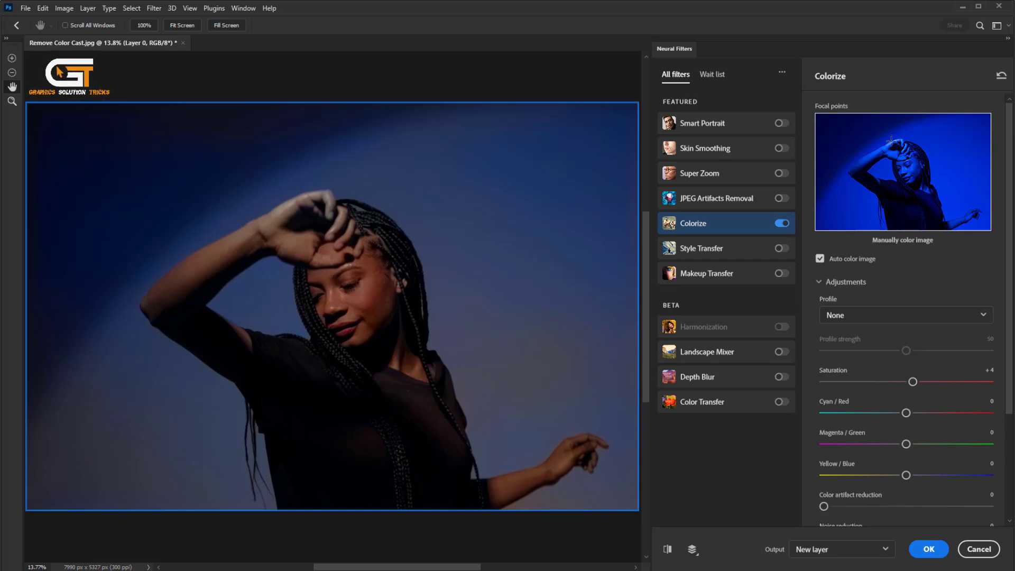
- Add a warm brown (794707) focal point on the forehead and a black one lower on the figure
left_click(902, 170)
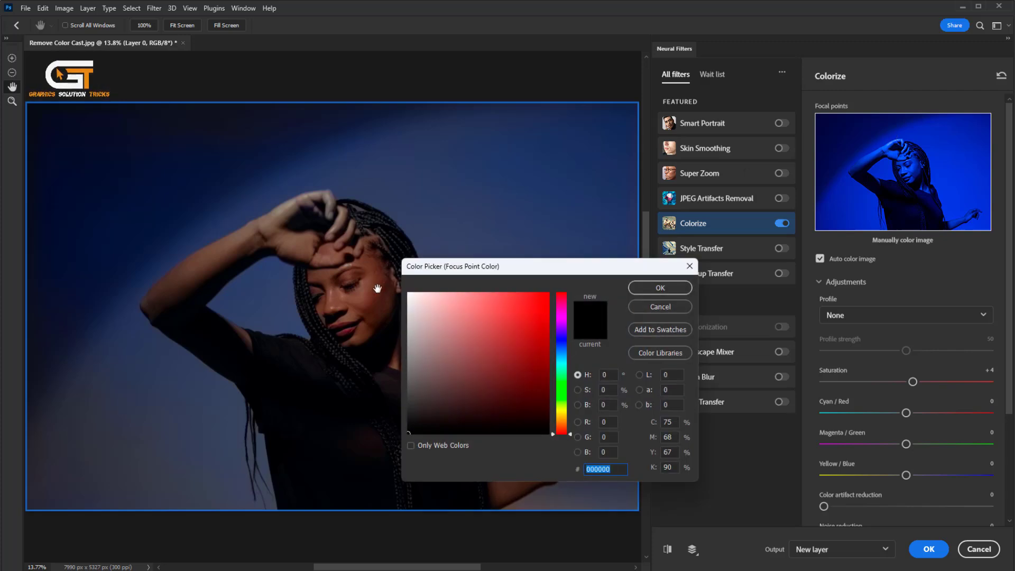
mouse_move(638, 353)
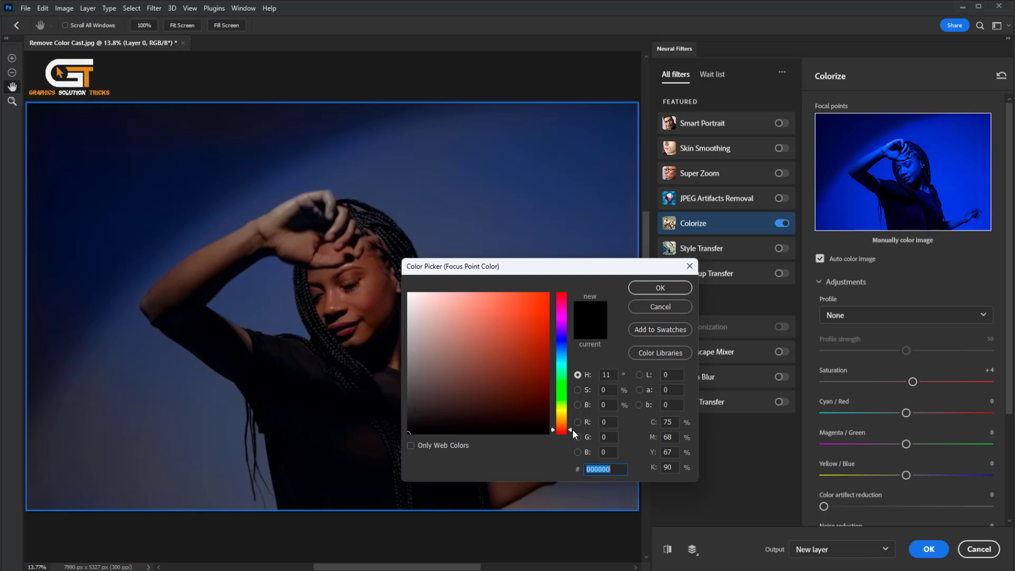
left_click(541, 380)
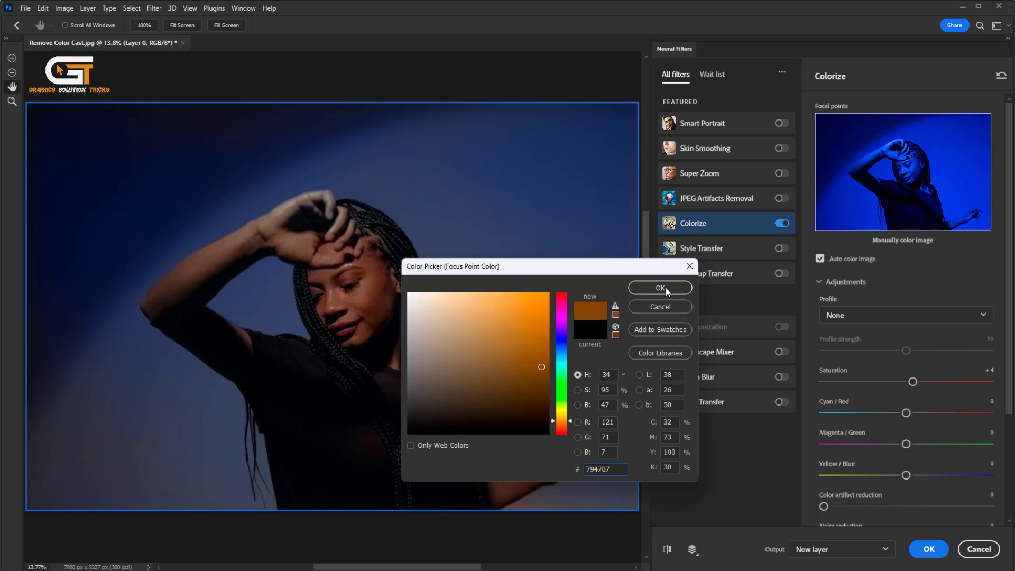
left_click(659, 288)
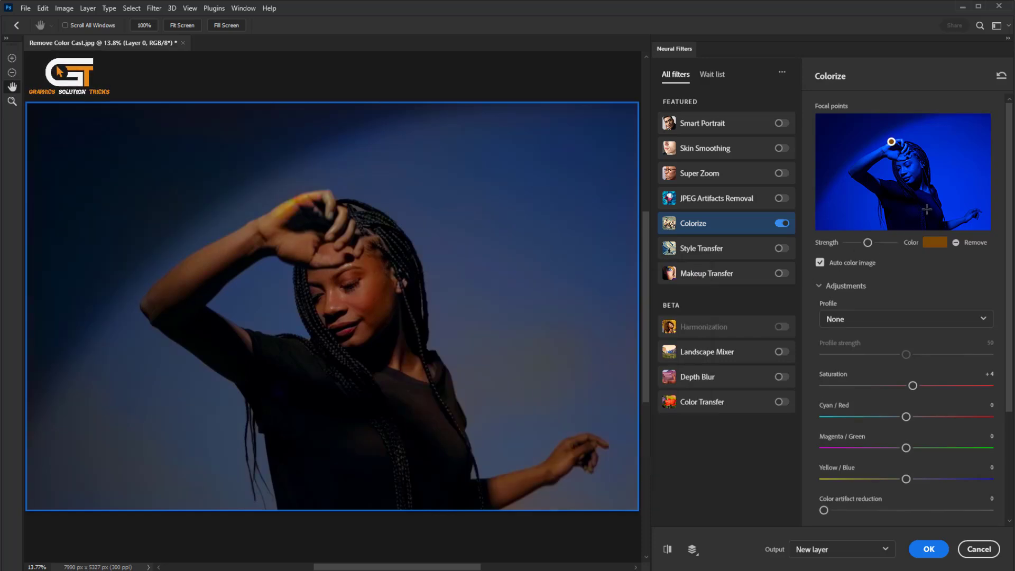
left_click(933, 242)
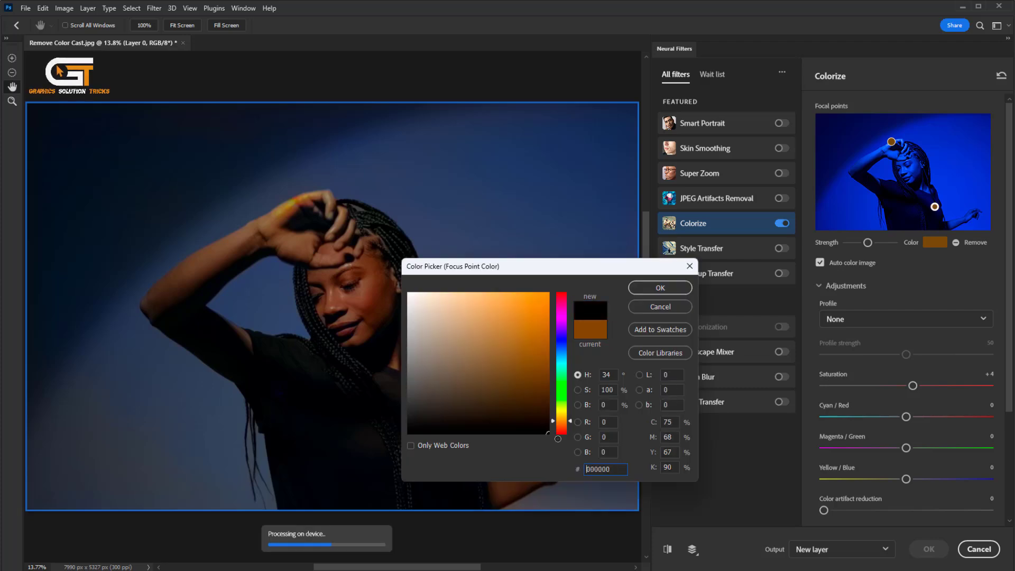
left_click(659, 288)
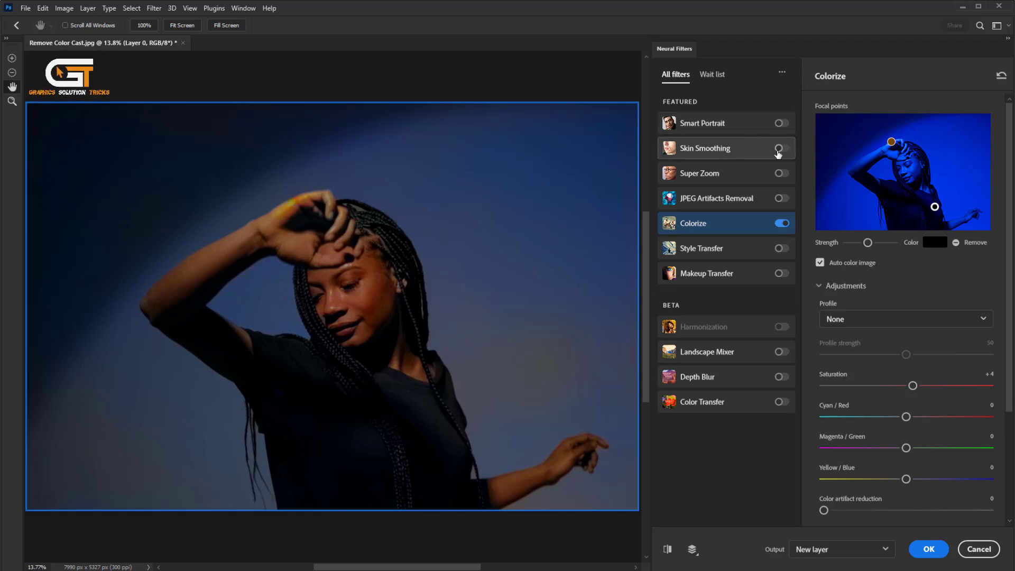
- Enable Skin Smoothing at +10 and apply the filters as a new layer above Background
left_click(781, 148)
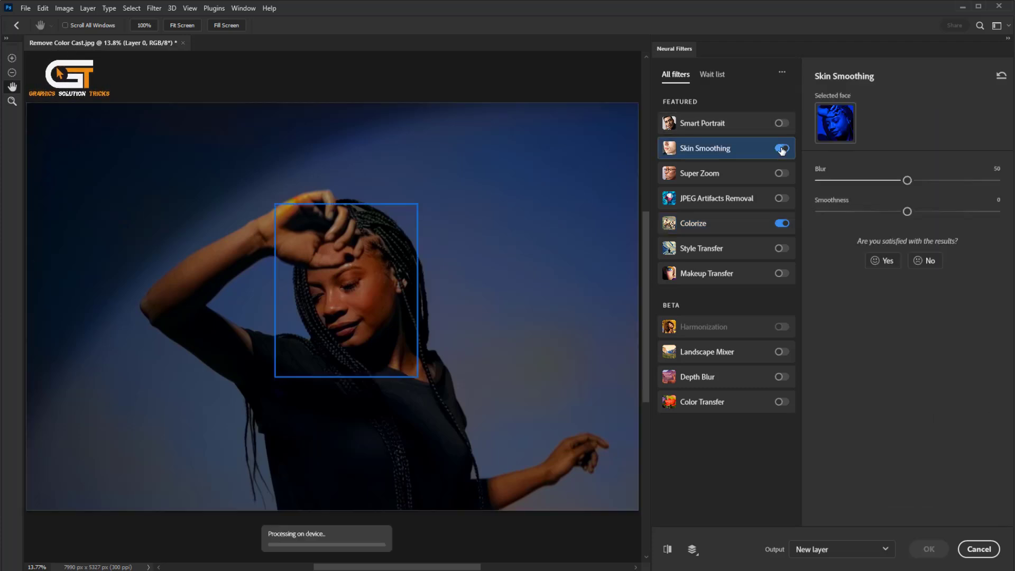
left_click_drag(906, 211, 924, 211)
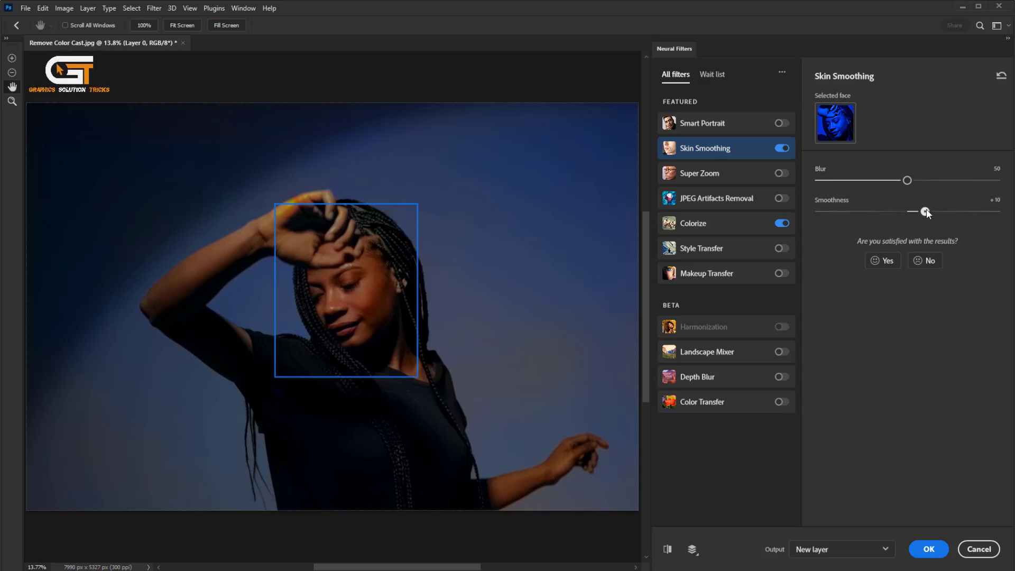
left_click_drag(926, 211, 925, 211)
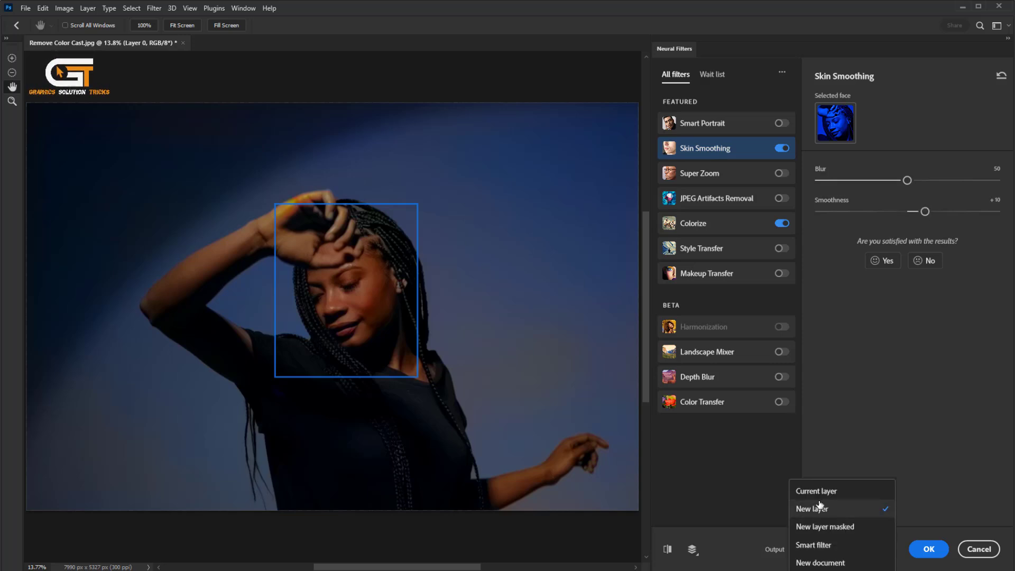
left_click(811, 509)
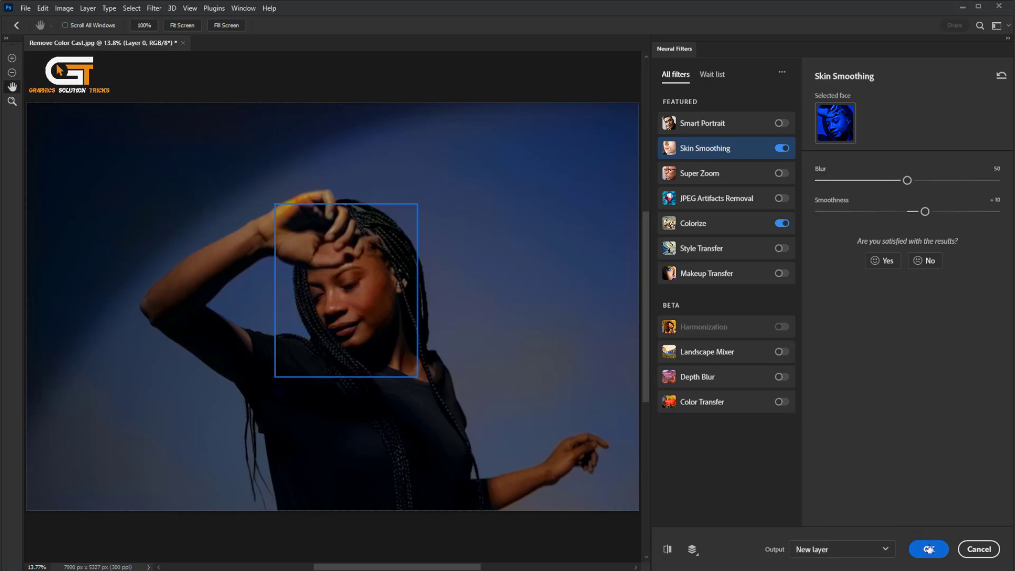
left_click(928, 549)
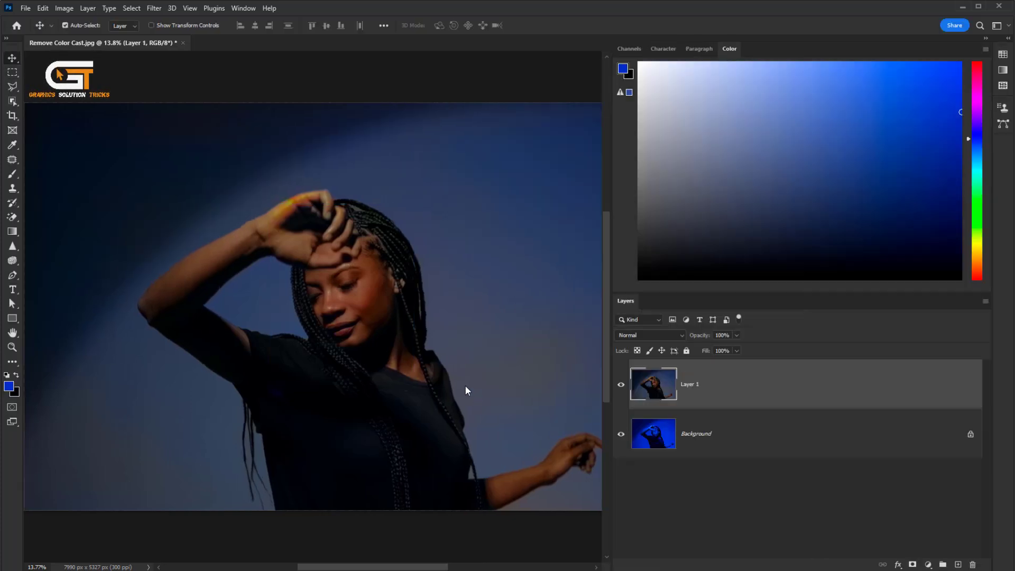